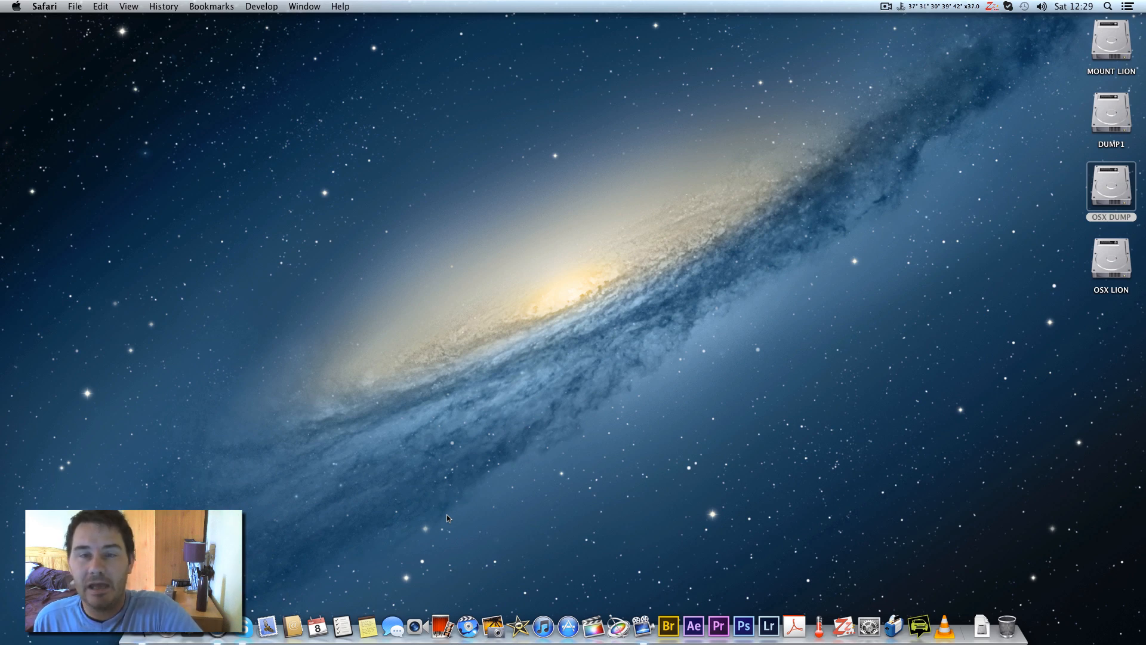
pyautogui.moveTo(2, 62)
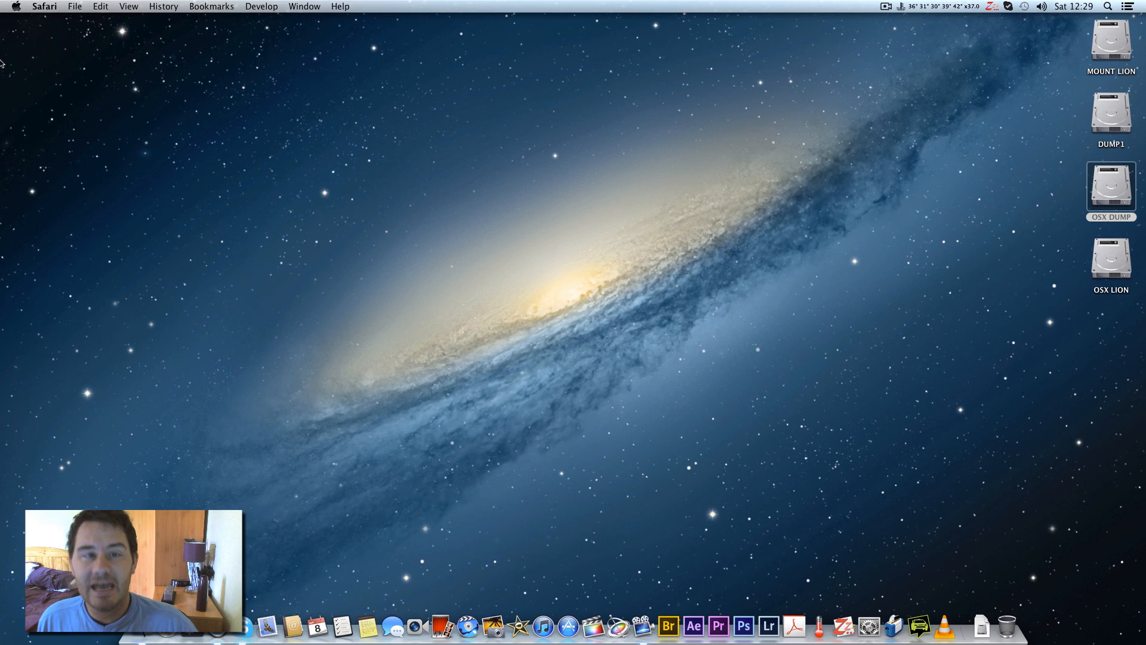
# Step: Confirm via About This Mac that the system is OS X 10.8.2
pyautogui.click(17, 6)
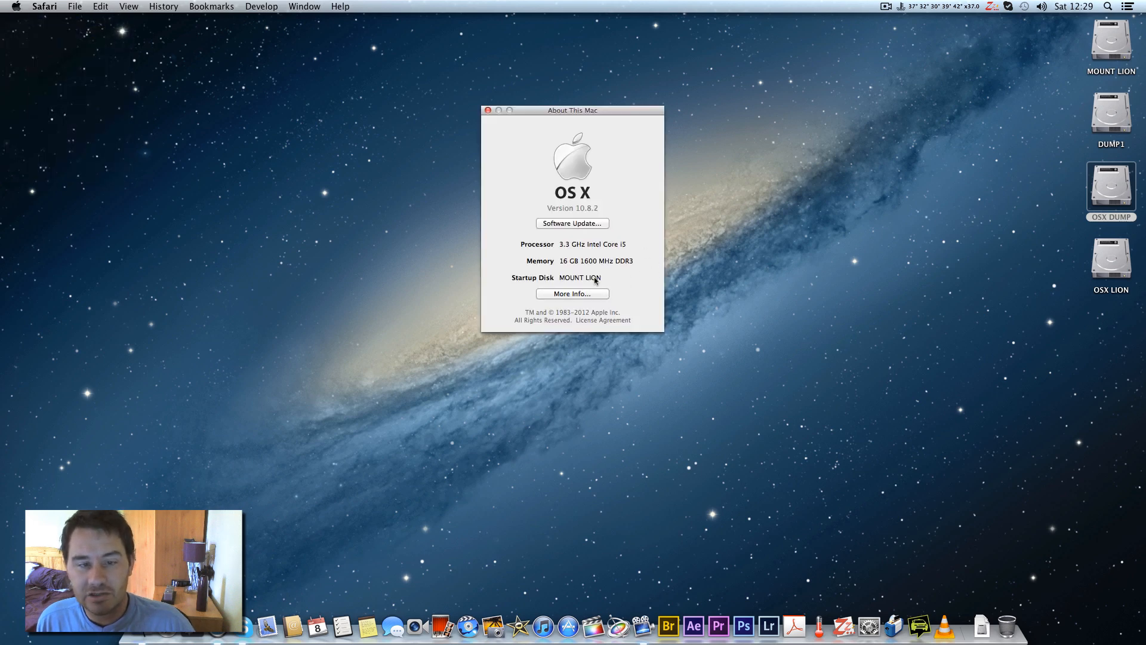
pyautogui.click(572, 293)
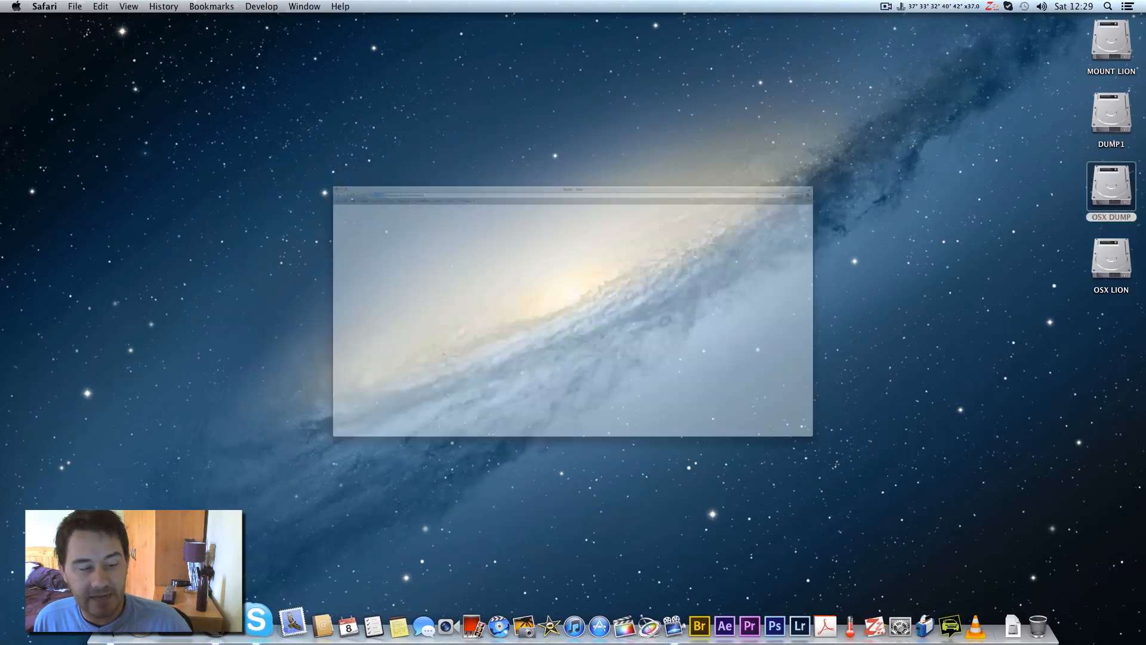
# Step: Cancel the Facebook posting sheet over Safari's Apple start page
pyautogui.click(70, 33)
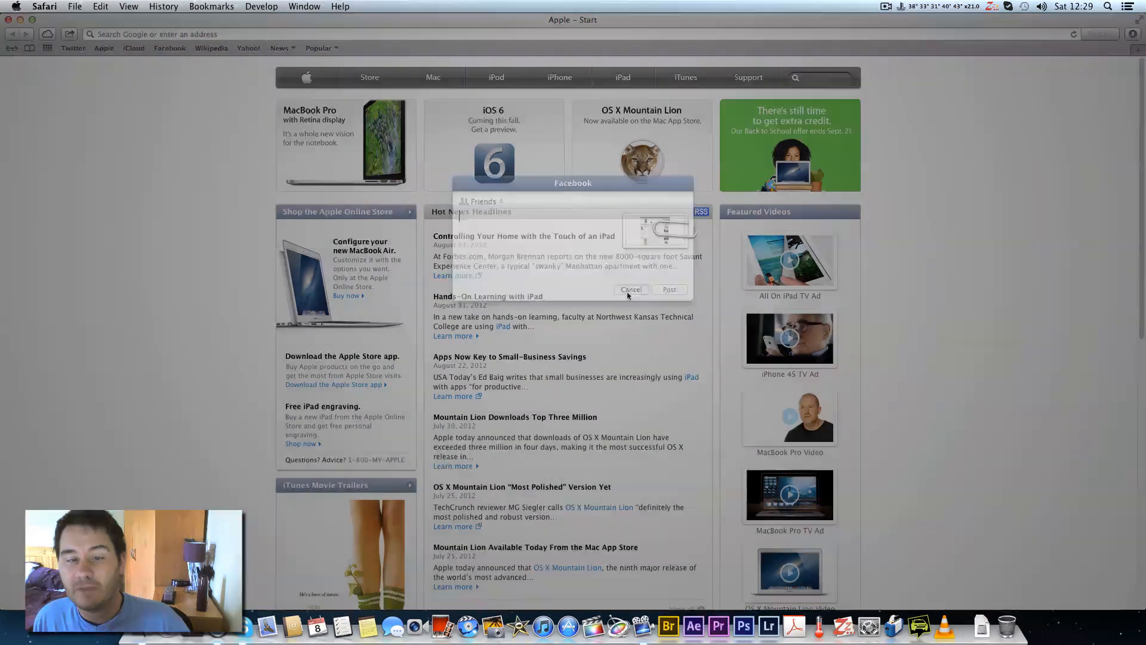
pyautogui.click(630, 289)
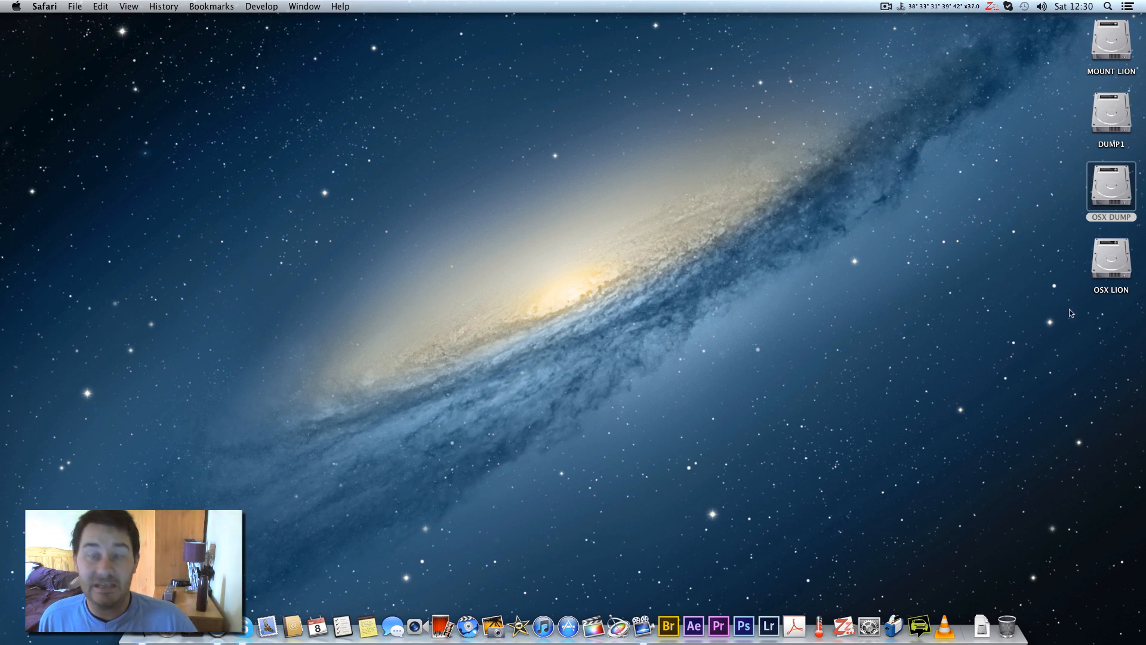
pyautogui.moveTo(1117, 258)
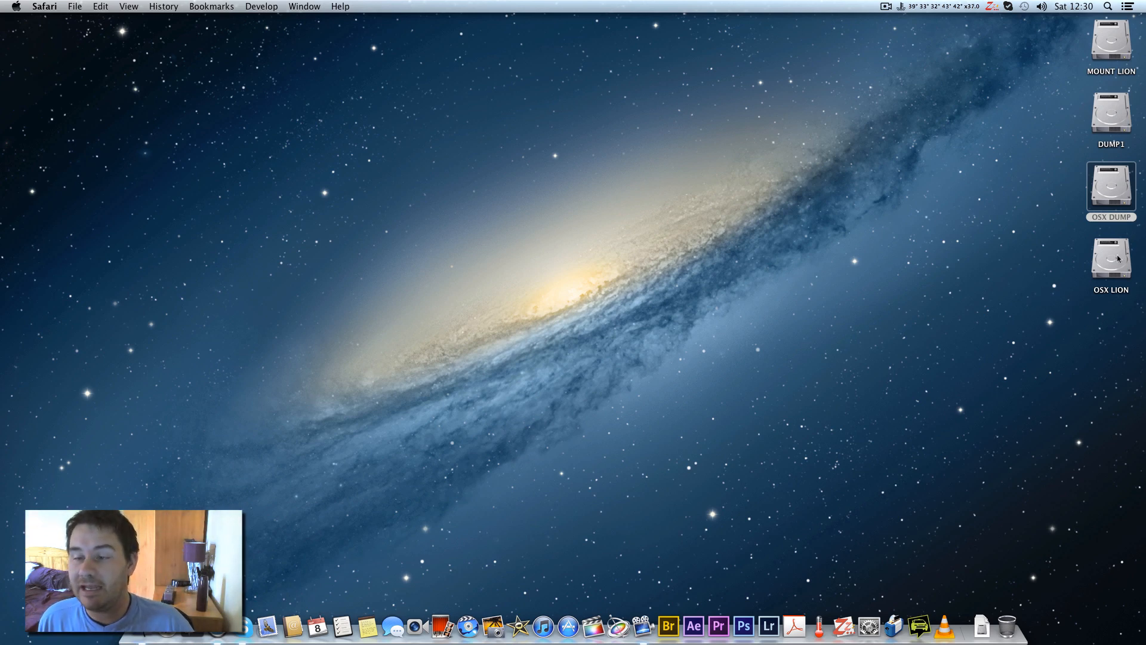
# Step: Drill from OSX DUMP through MOUNTAIN LION STUFF into acpirollback 10.8.2
pyautogui.doubleClick(1110, 184)
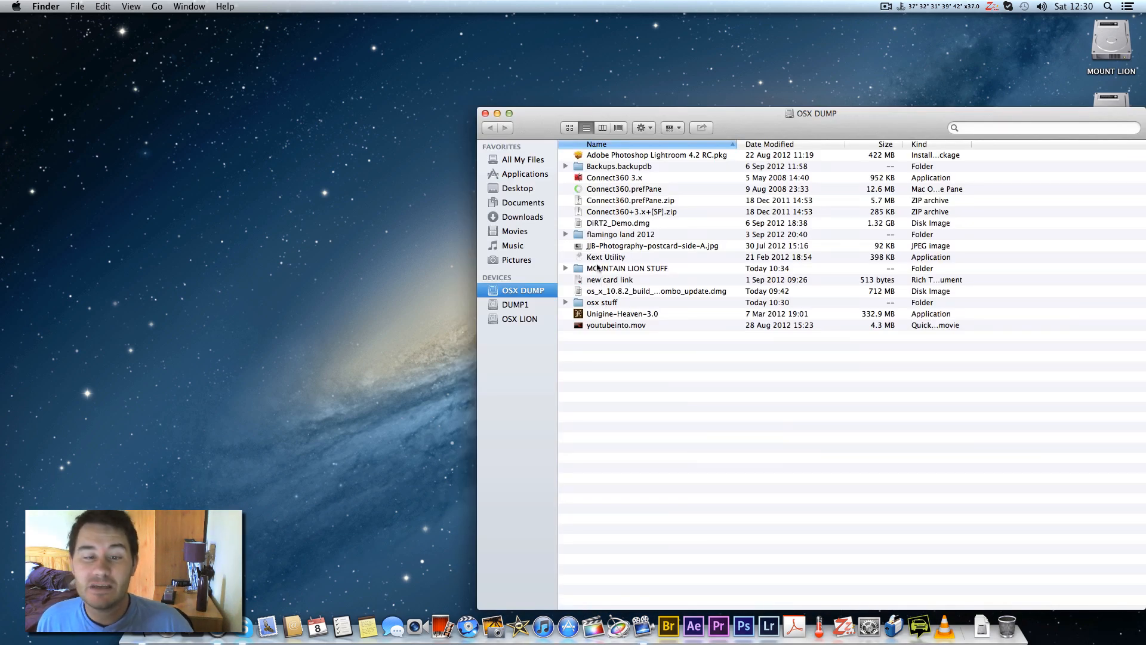
pyautogui.doubleClick(627, 268)
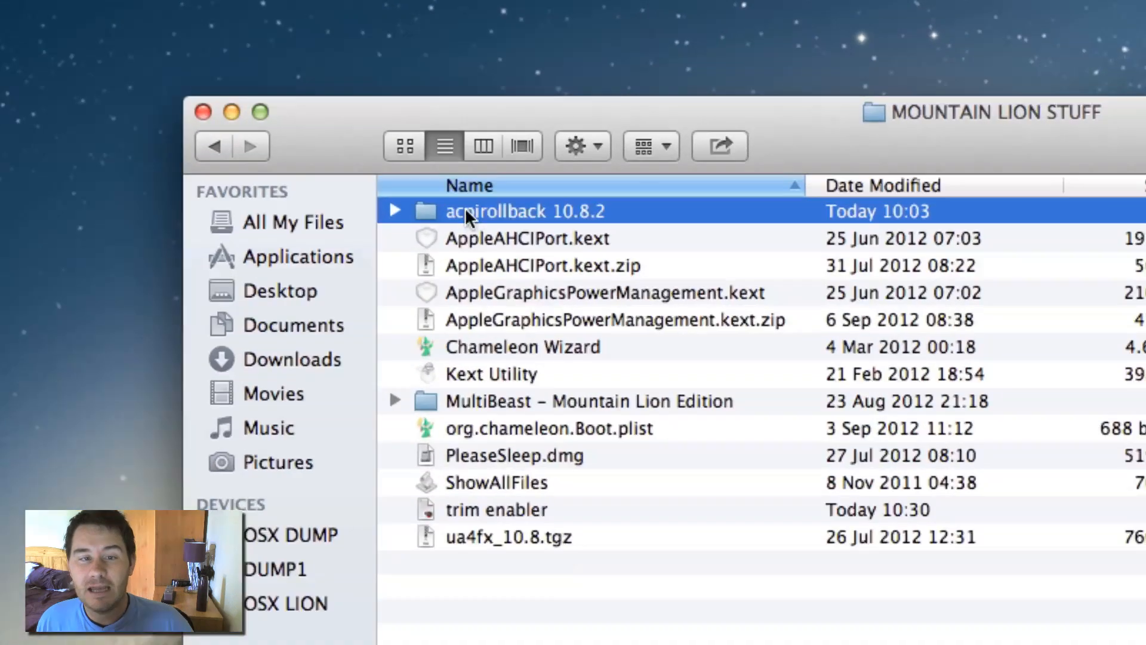
pyautogui.doubleClick(525, 211)
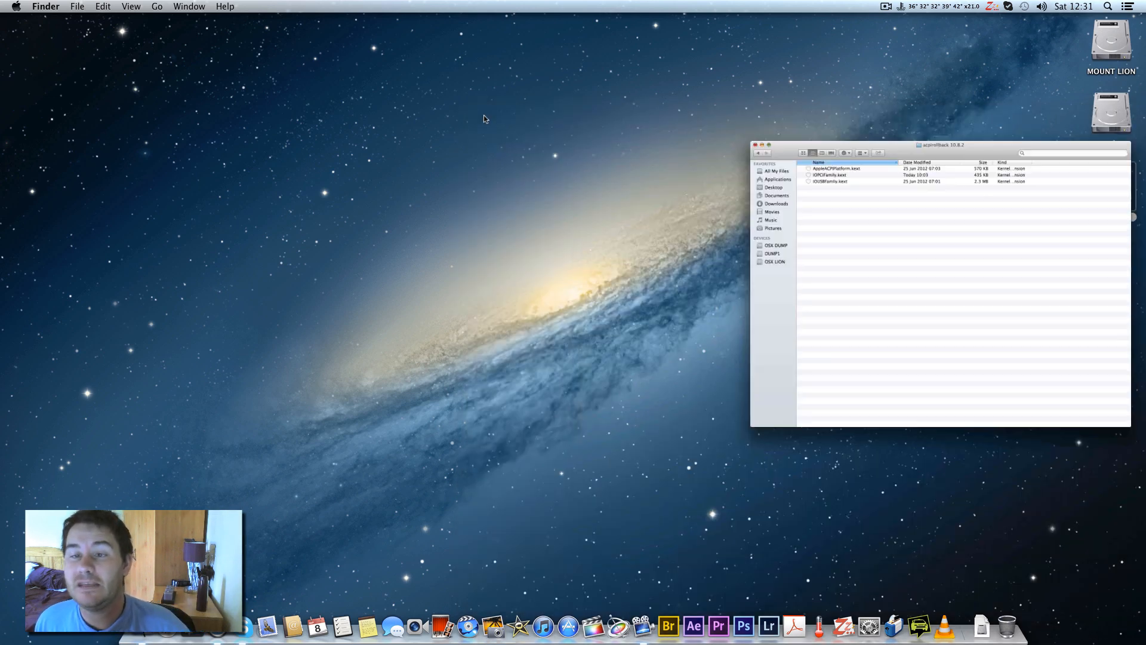
# Step: Close the acpirollback window and the first OSX DUMP window
pyautogui.click(760, 144)
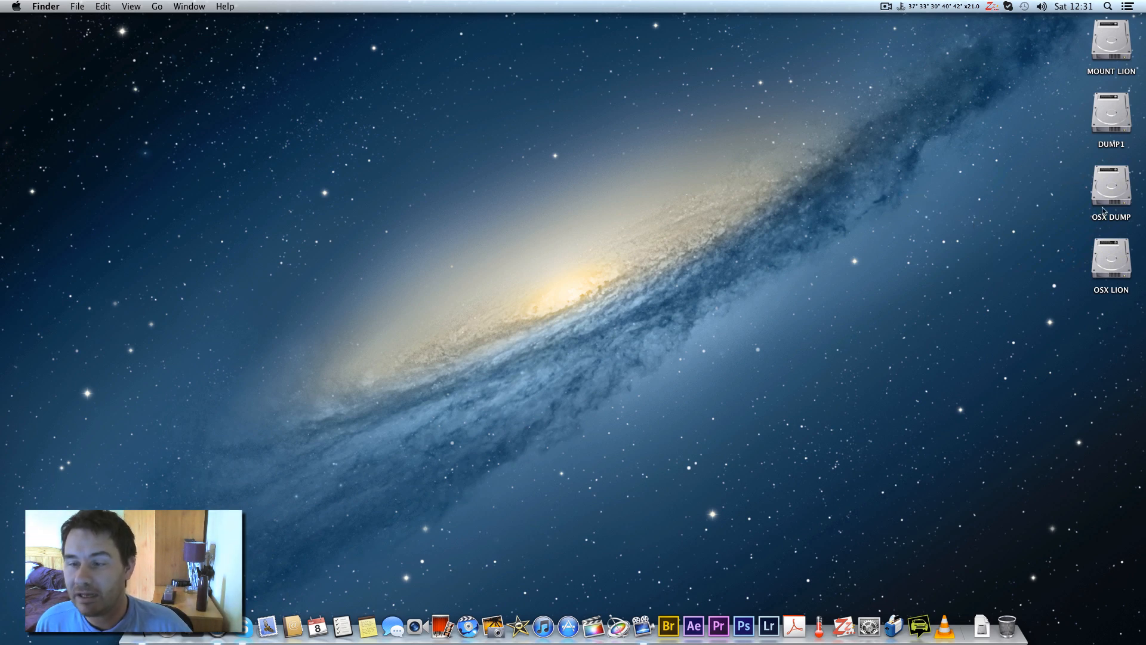
pyautogui.doubleClick(1111, 182)
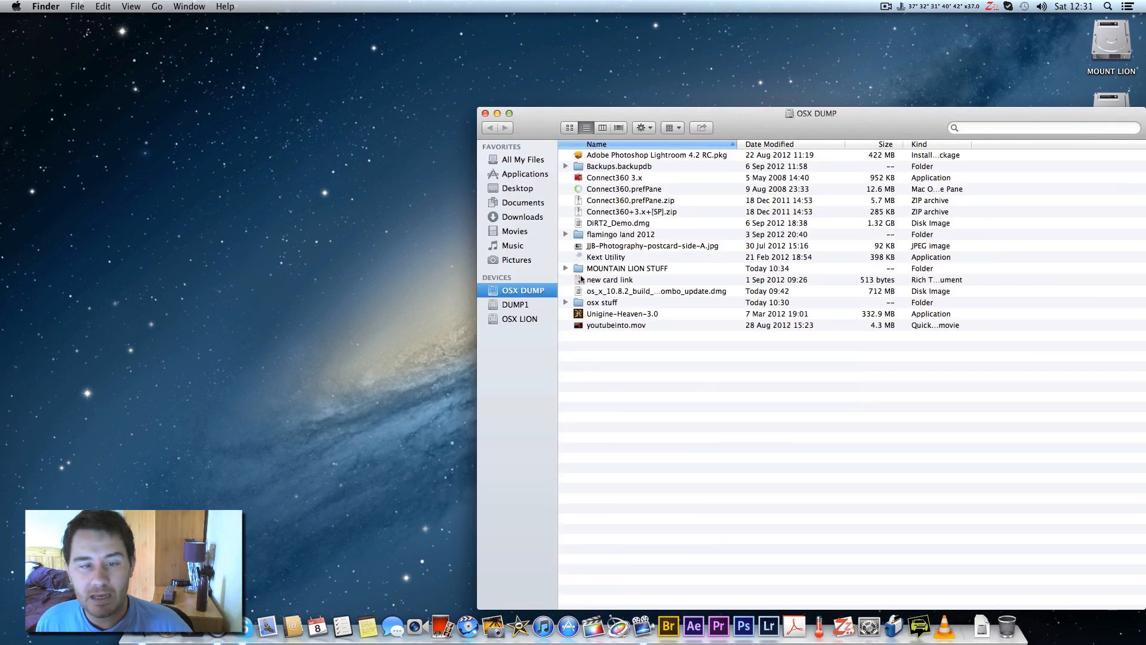
pyautogui.click(485, 114)
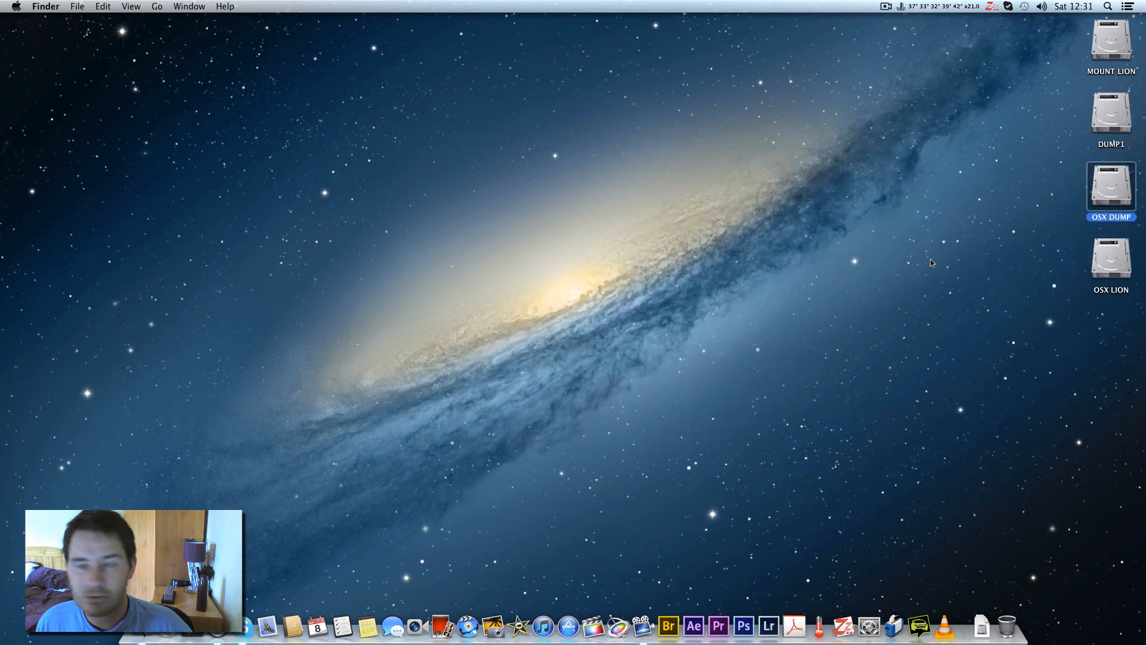
# Step: Reopen OSX DUMP, enter MOUNTAIN LION STUFF, and open the trim enabler file
pyautogui.doubleClick(1111, 264)
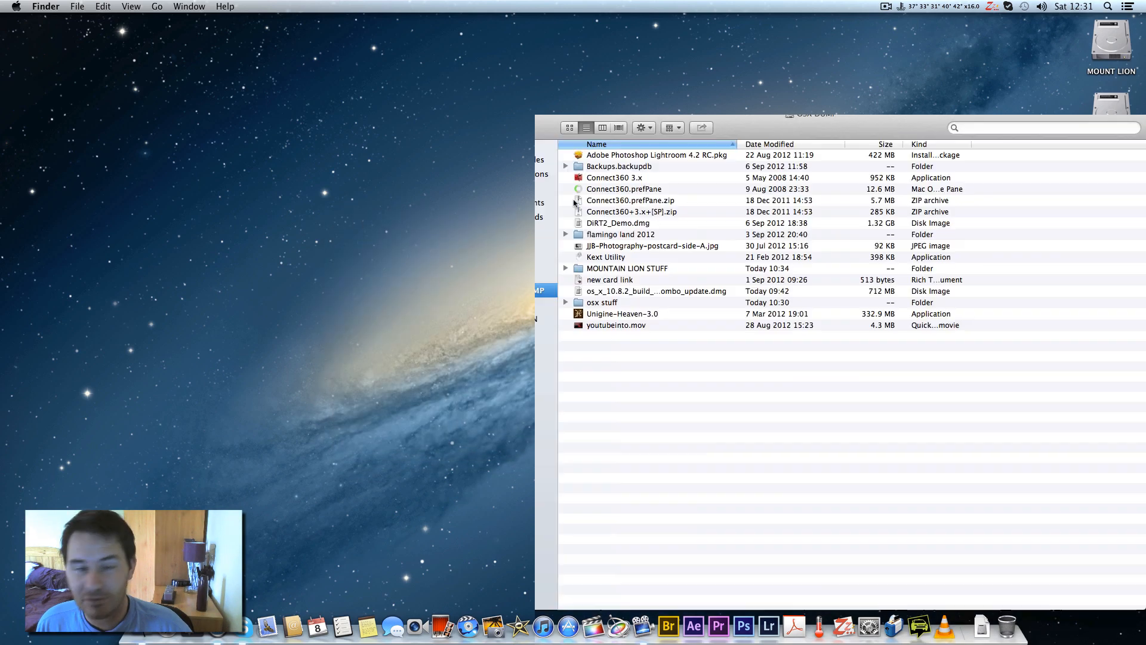
pyautogui.doubleClick(626, 268)
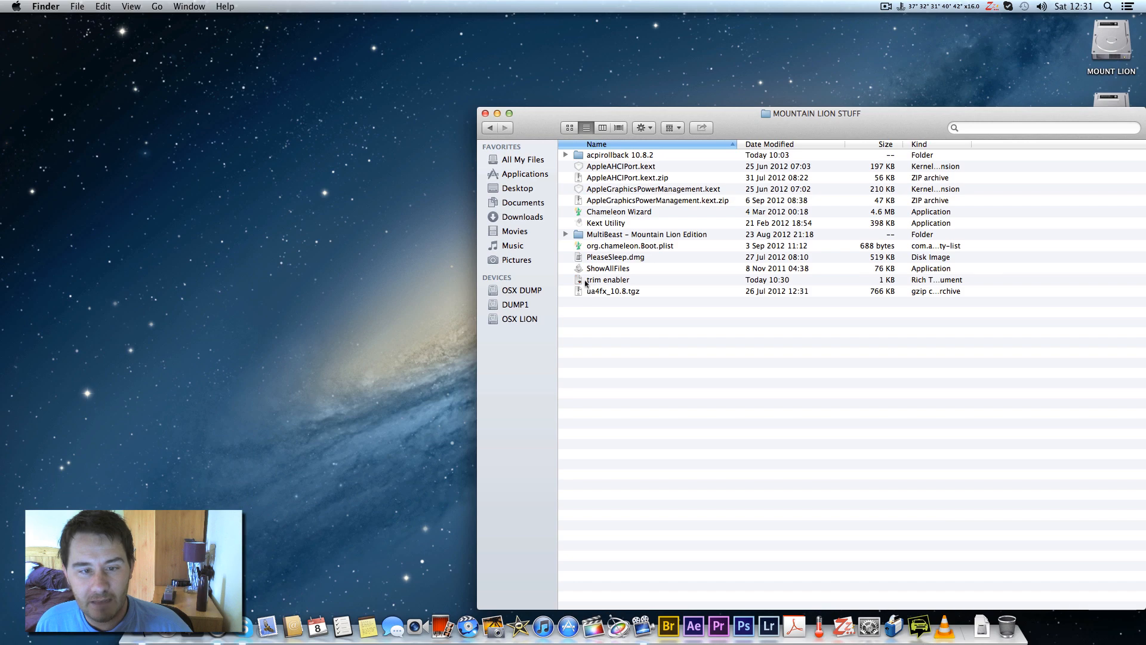
pyautogui.doubleClick(607, 279)
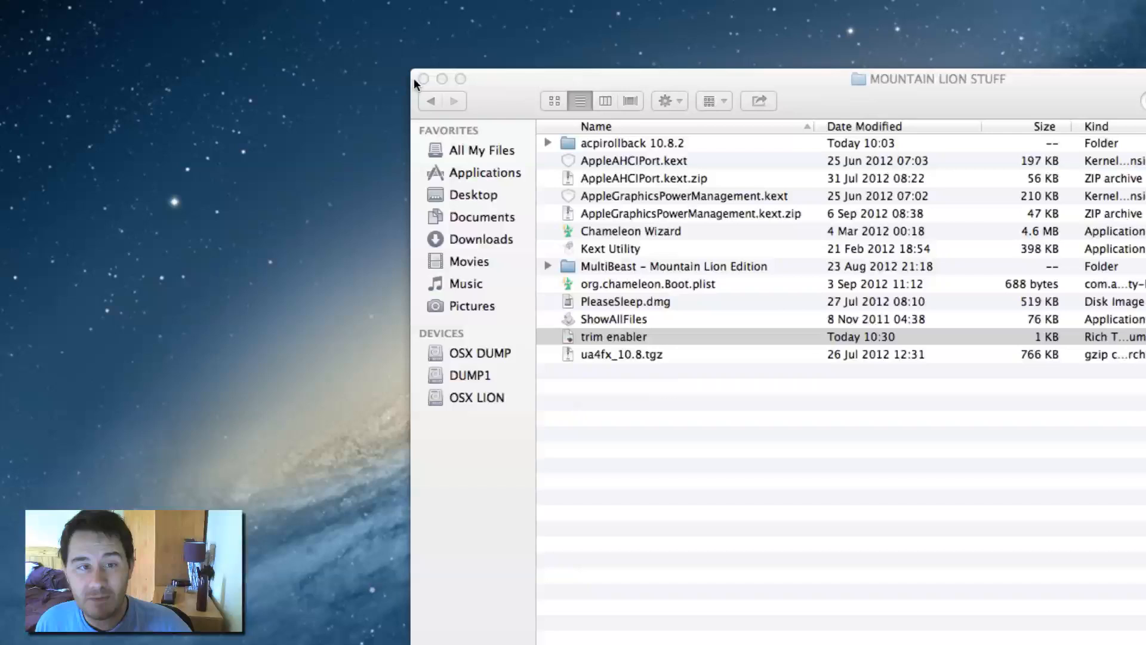
# Step: Bring up the full System Report showing the 27-inch Mid 2011 iMac hardware
pyautogui.click(14, 7)
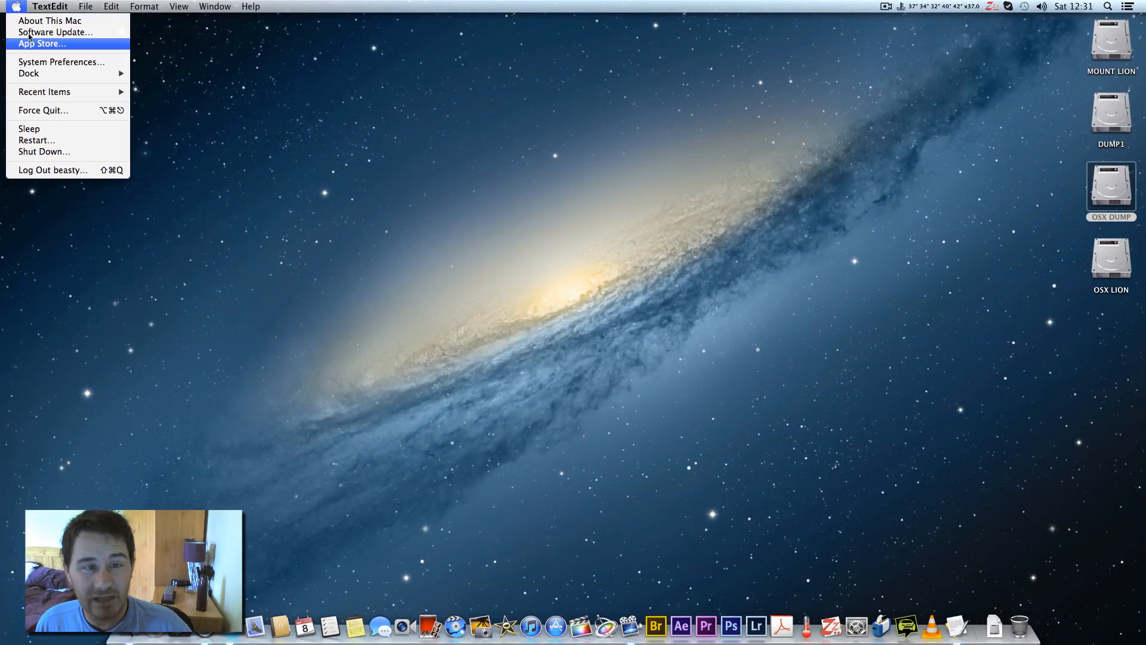
pyautogui.click(49, 20)
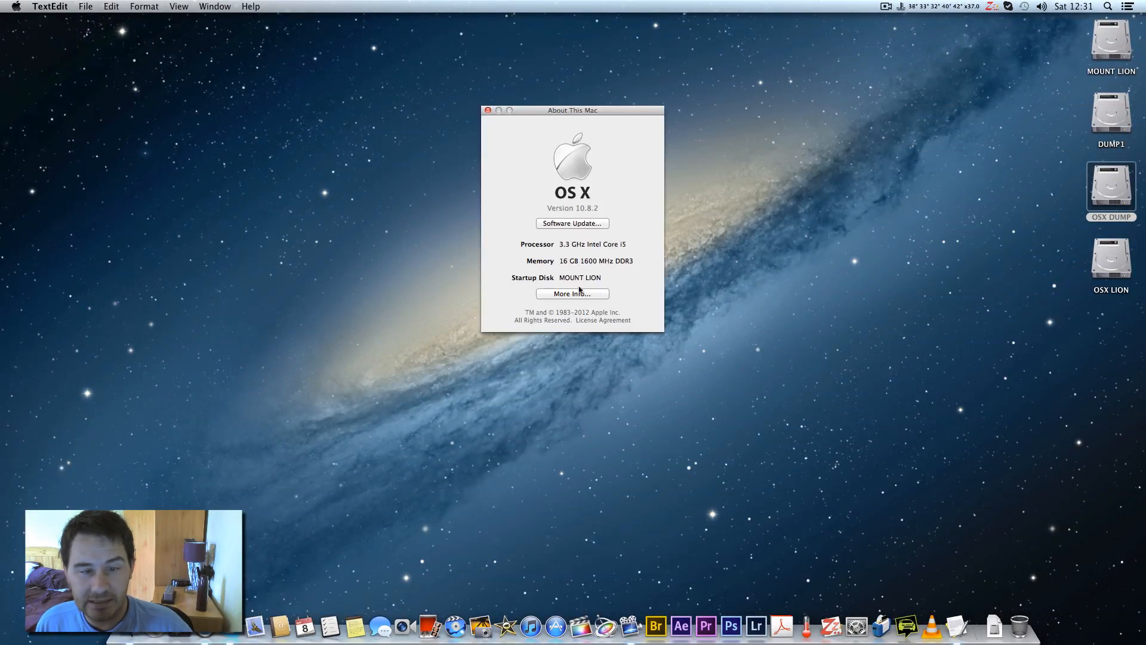
pyautogui.click(572, 293)
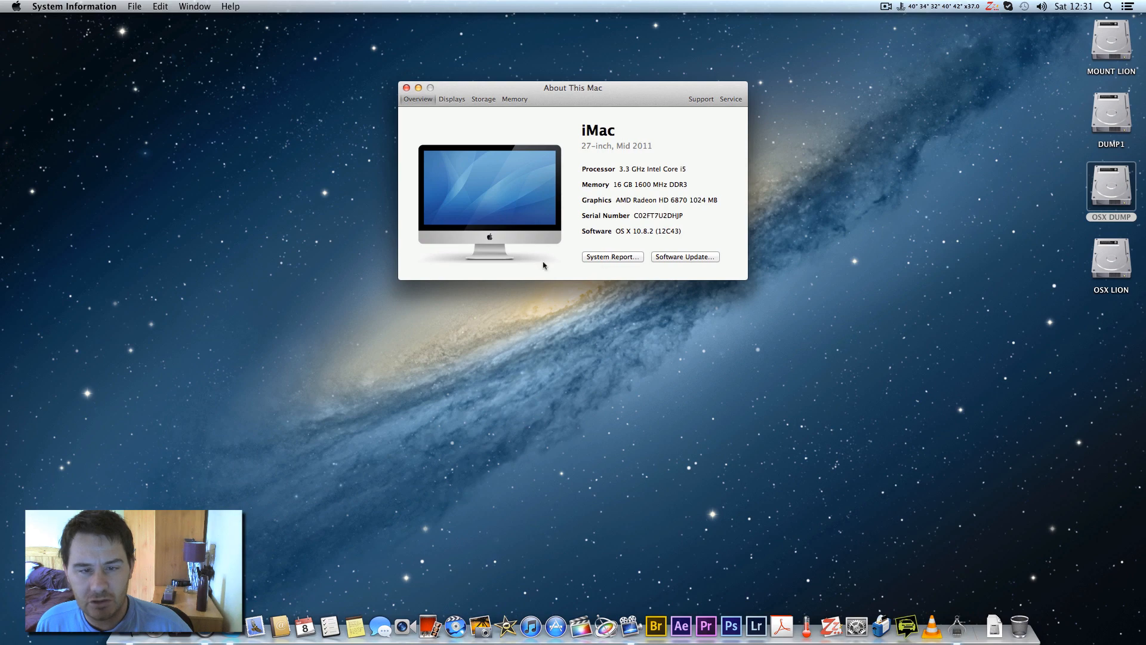
pyautogui.click(612, 257)
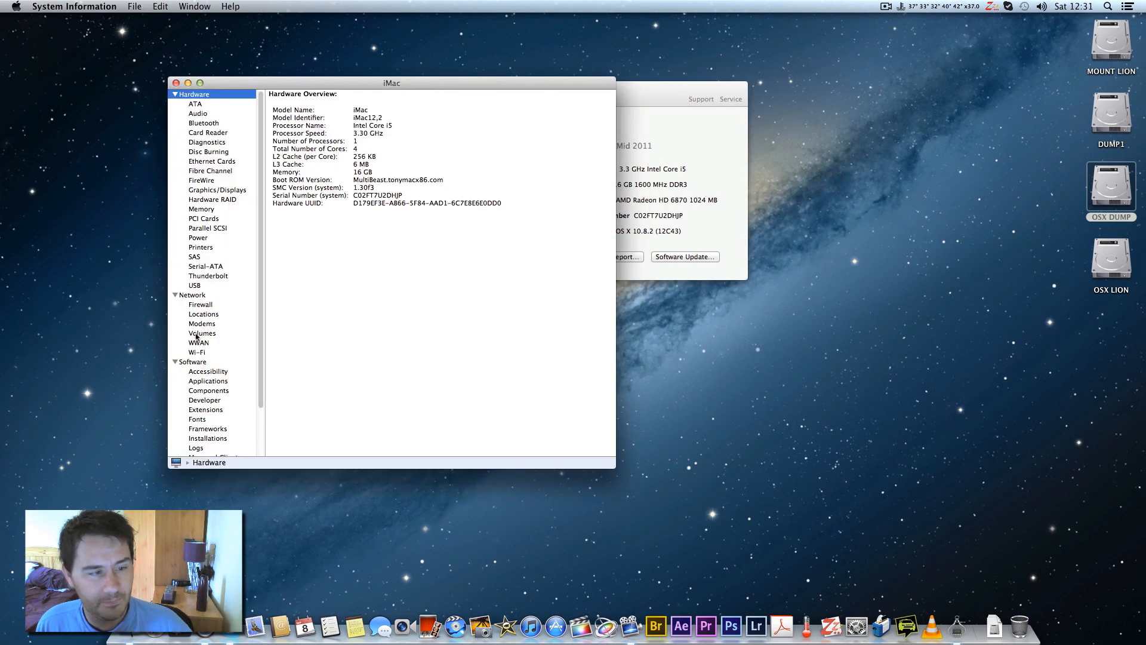
pyautogui.click(206, 266)
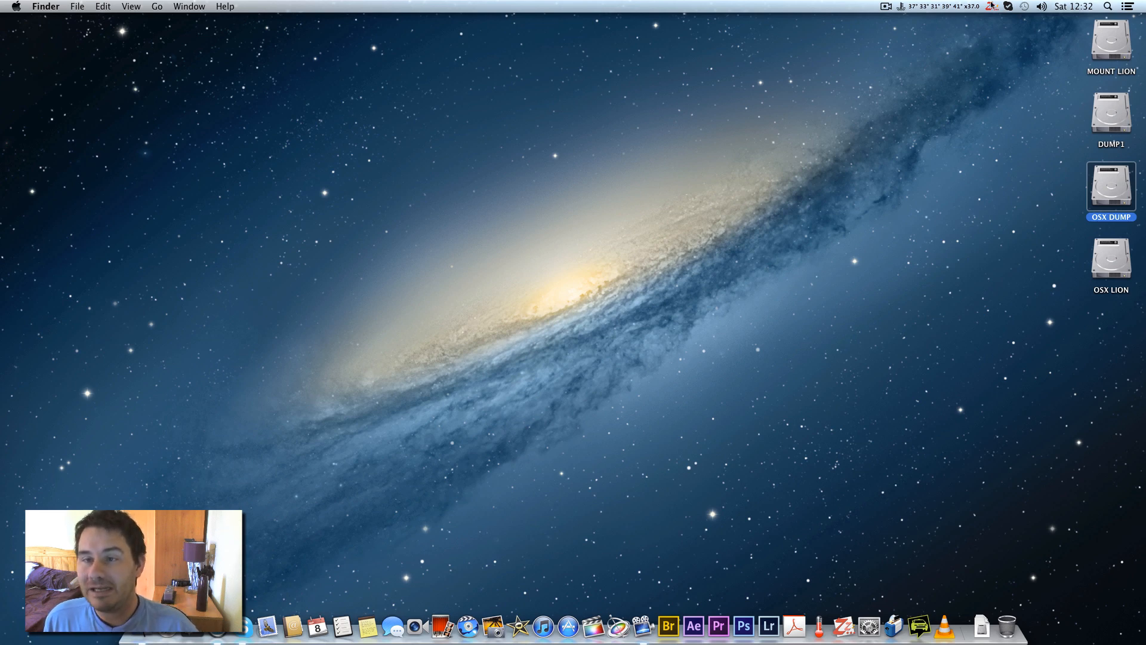
# Step: Check the menu-bar sleep utility shows Enabled, then bring up Launchpad
pyautogui.click(991, 6)
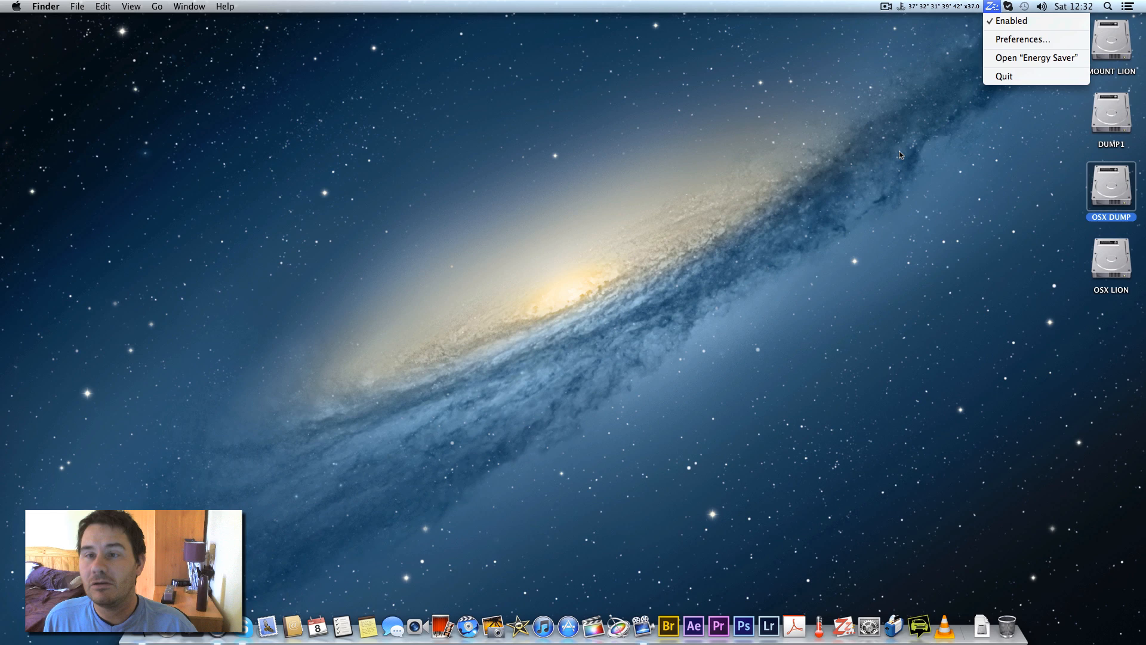
pyautogui.click(651, 539)
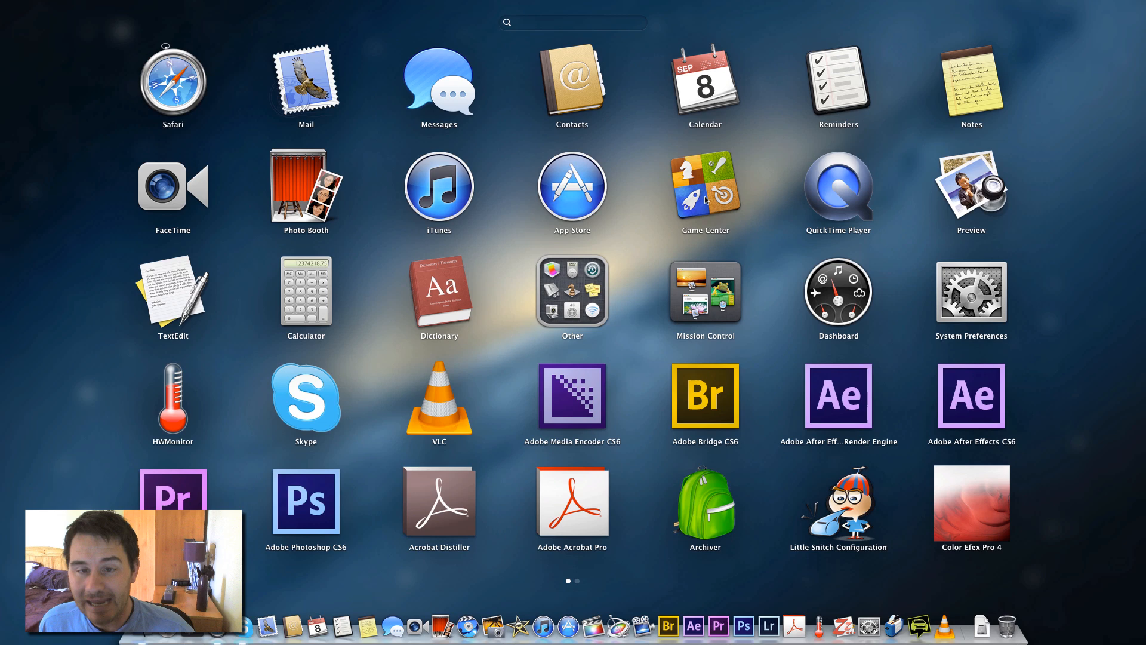
# Step: Launch Game Center from Launchpad, view its sign-in screen, and quit
pyautogui.click(703, 192)
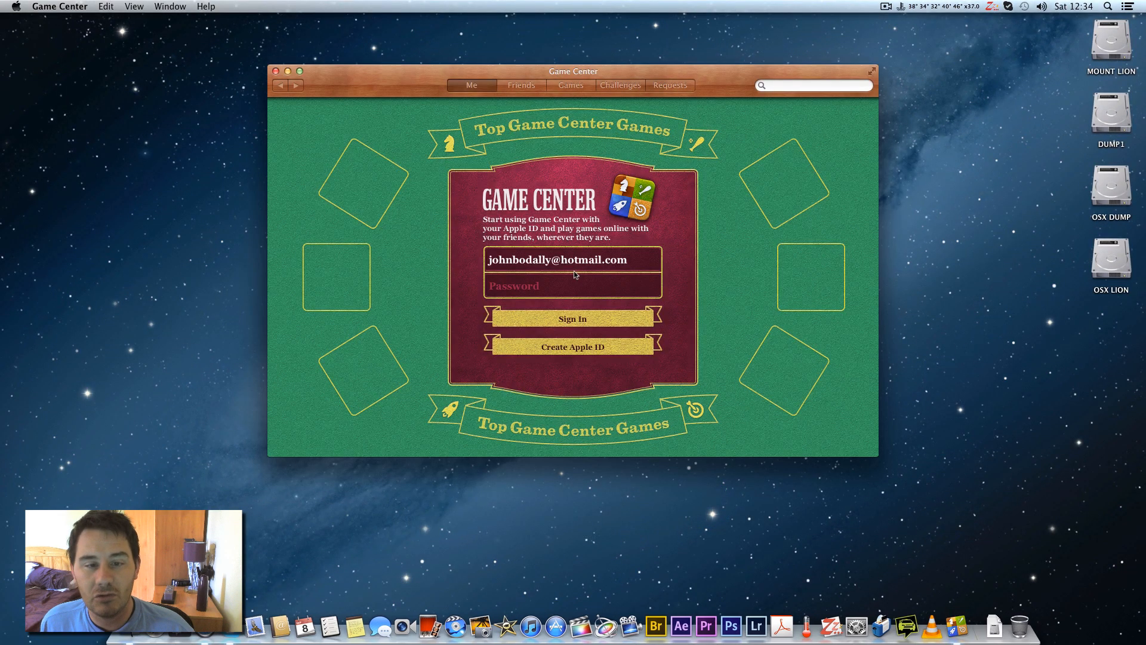
pyautogui.moveTo(629, 192)
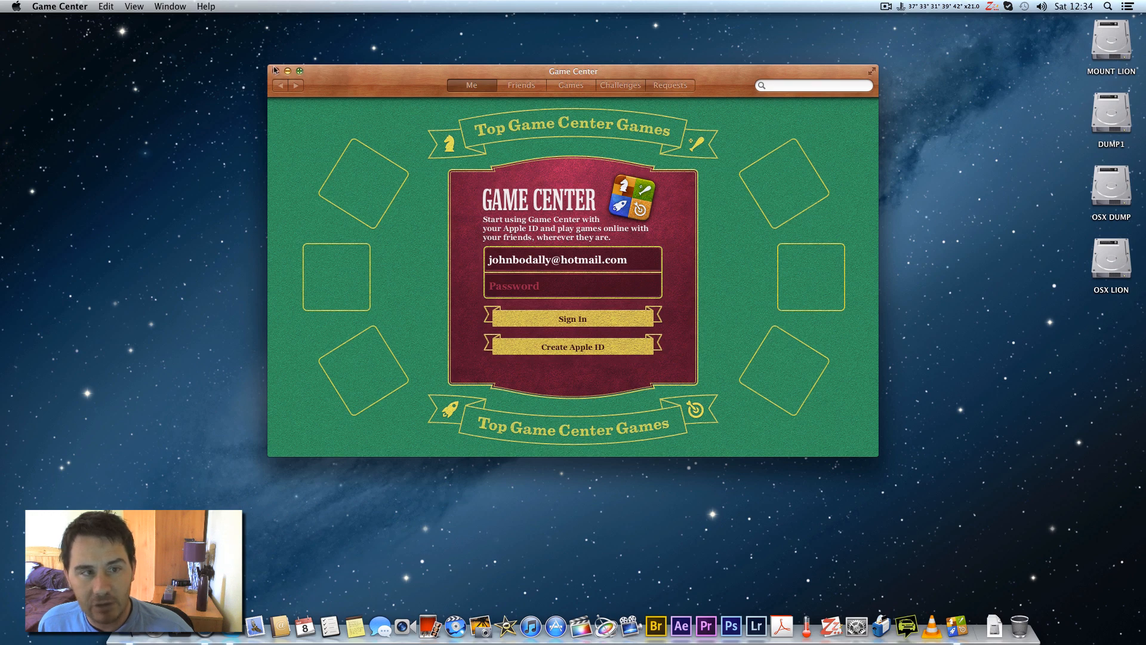
pyautogui.click(276, 71)
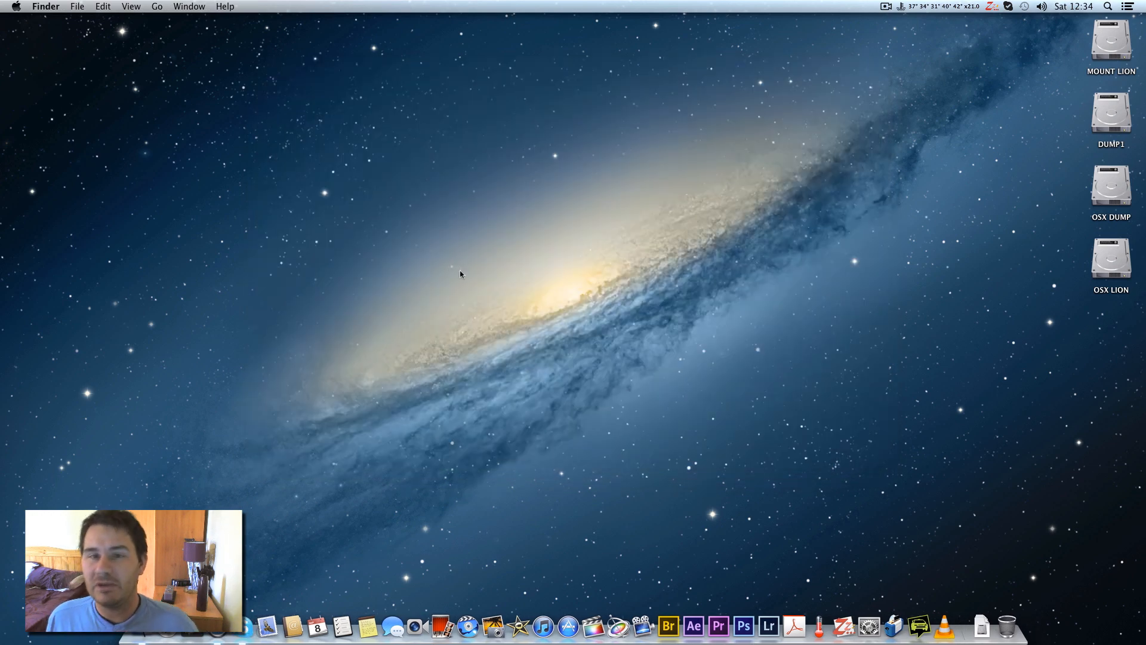